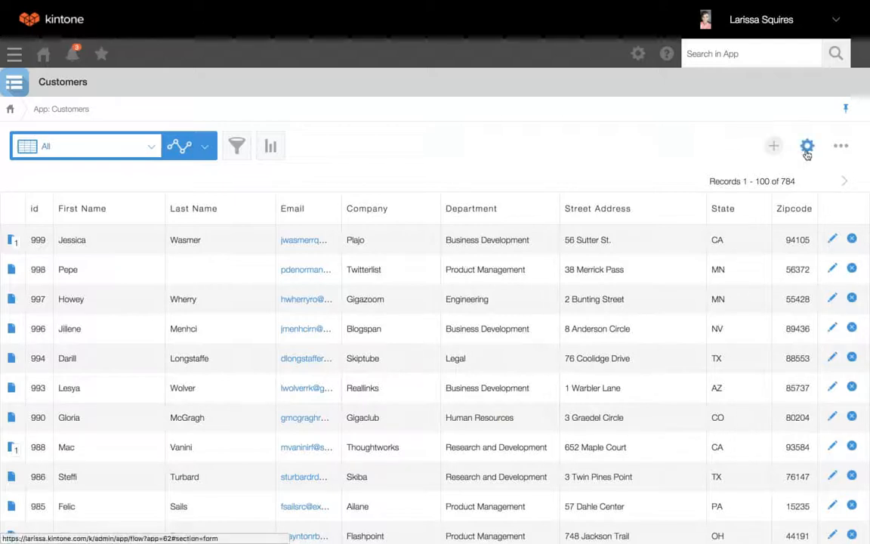
# Step: From the Customers app's App Settings, open Per Record Notifications
pyautogui.click(807, 147)
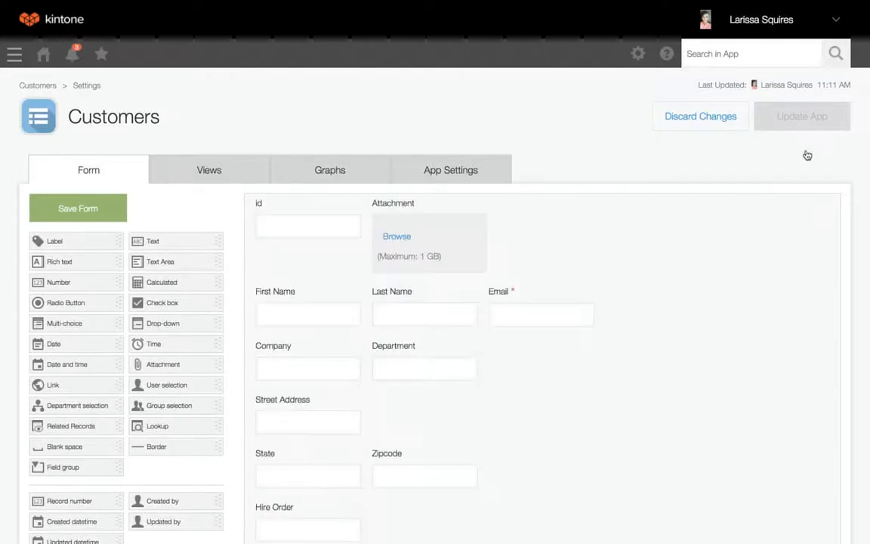
pyautogui.click(450, 169)
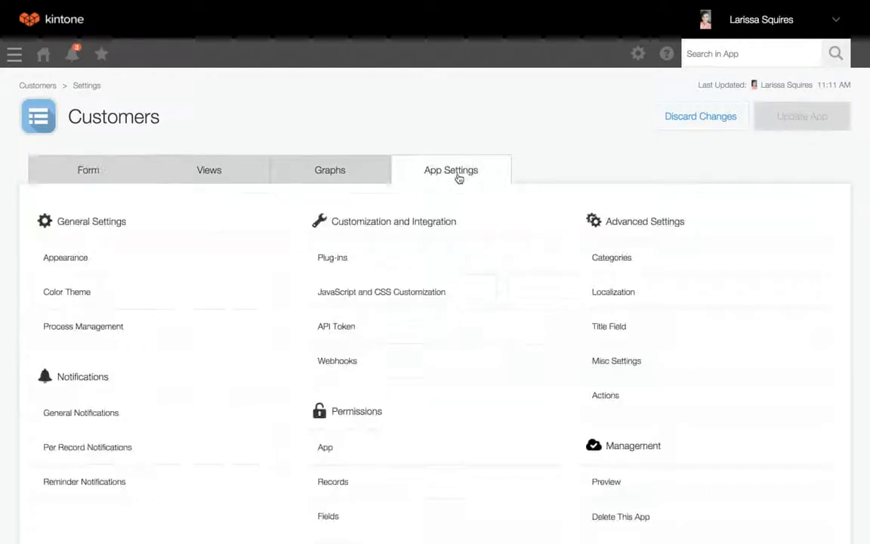
pyautogui.scroll(-3)
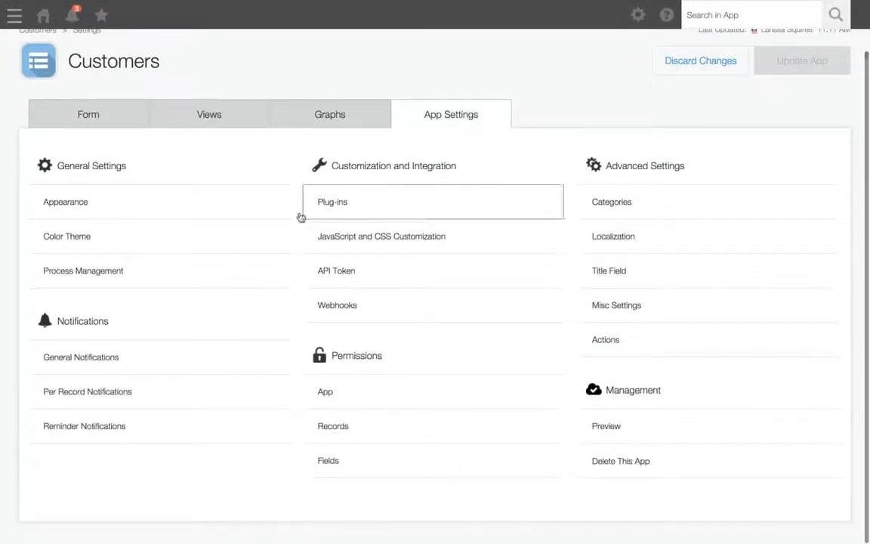
pyautogui.click(87, 391)
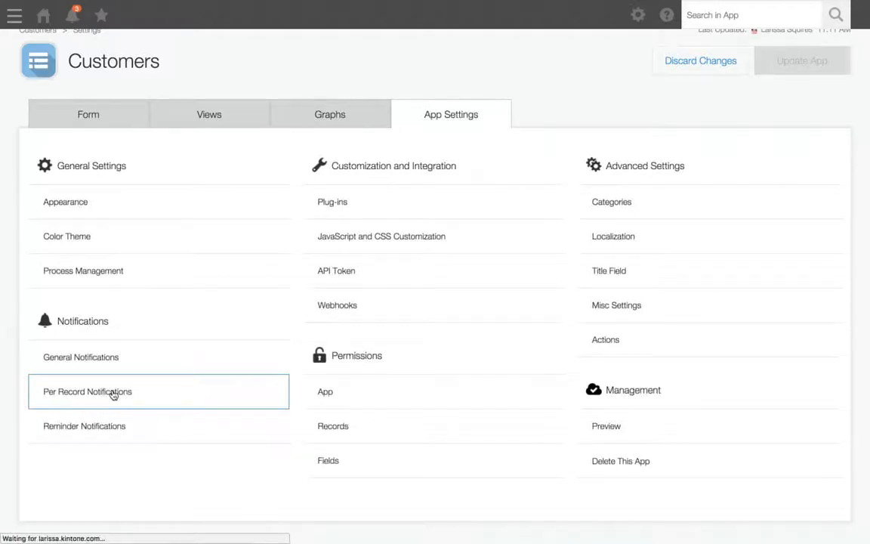
pyautogui.click(87, 391)
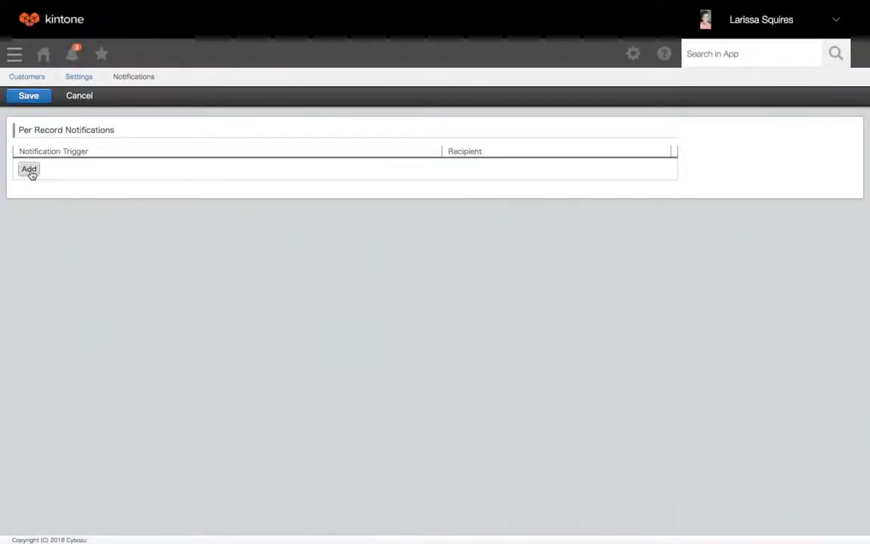
# Step: Add a notification trigger with the condition Department equal to 'Legal'
pyautogui.click(29, 168)
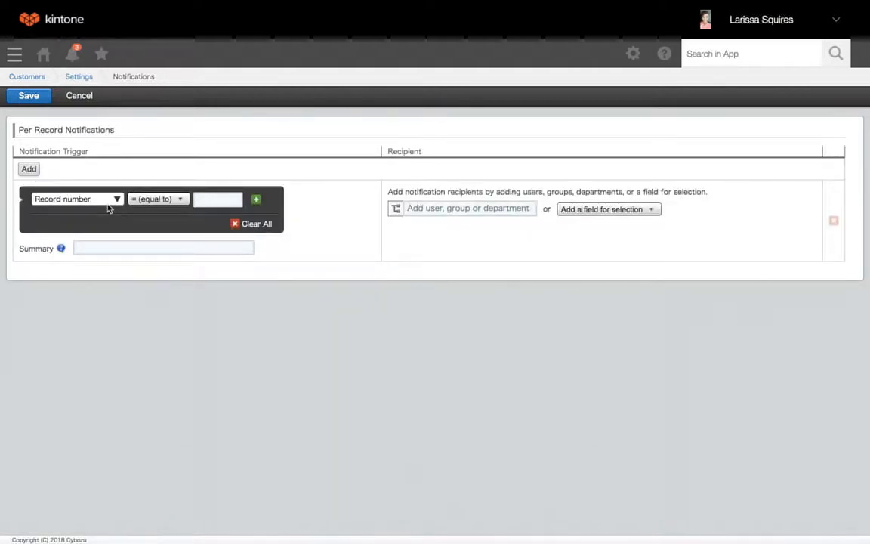
pyautogui.click(76, 199)
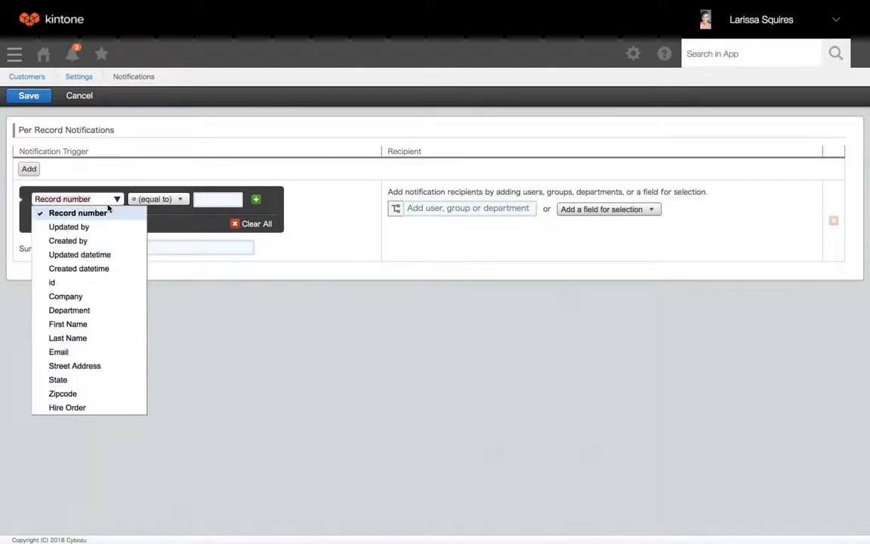
pyautogui.click(69, 310)
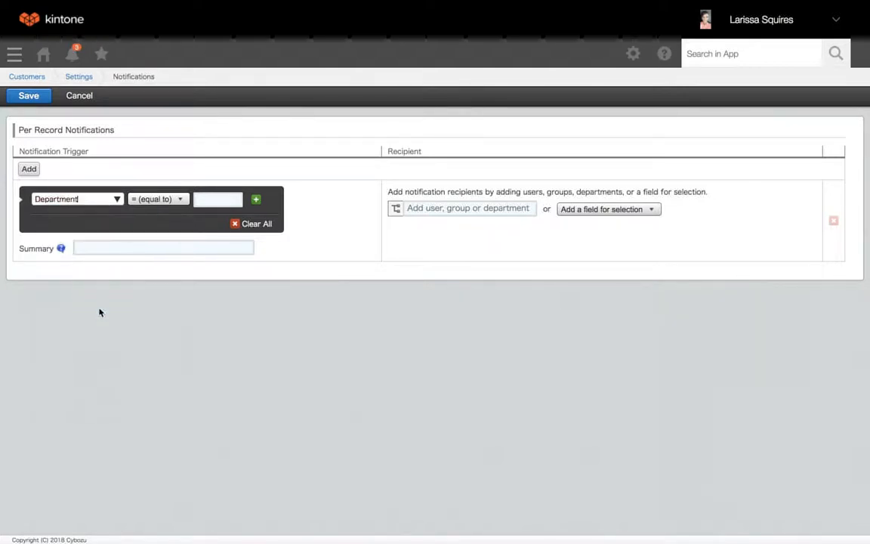
pyautogui.moveTo(174, 220)
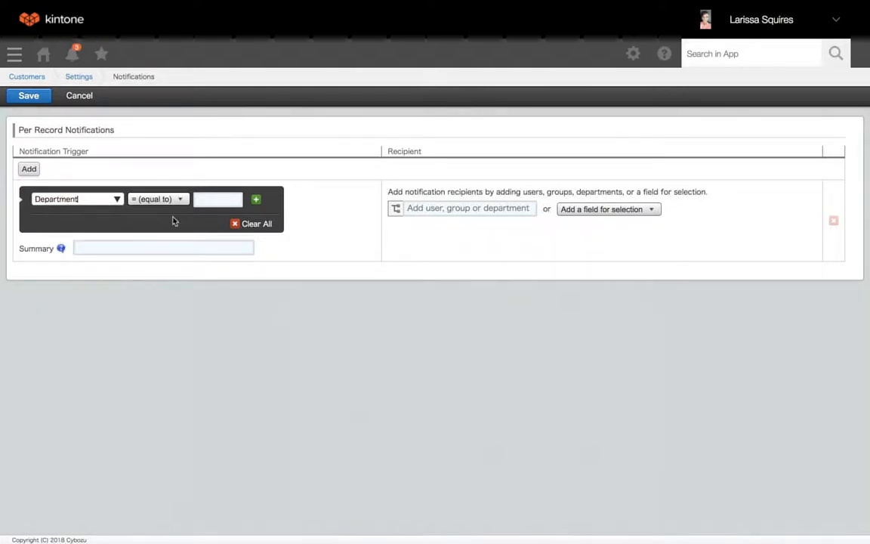
pyautogui.click(218, 199)
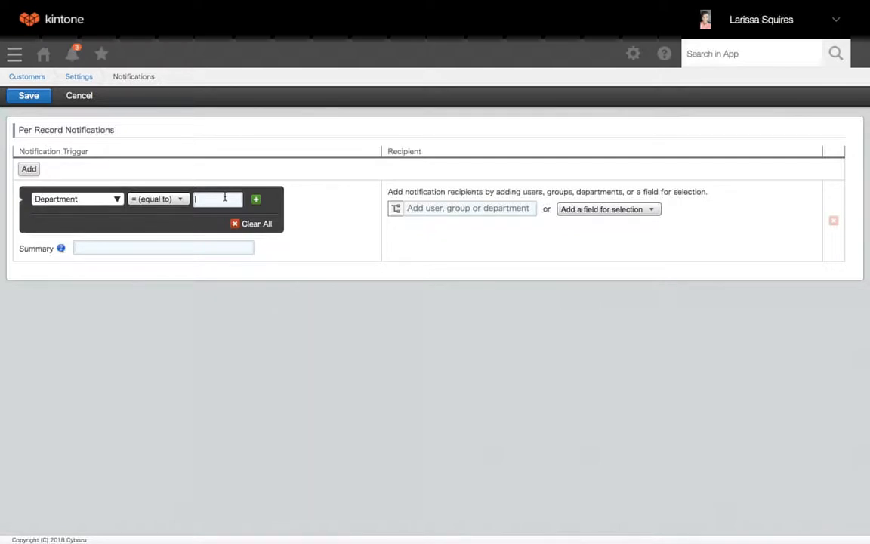
pyautogui.write('L')
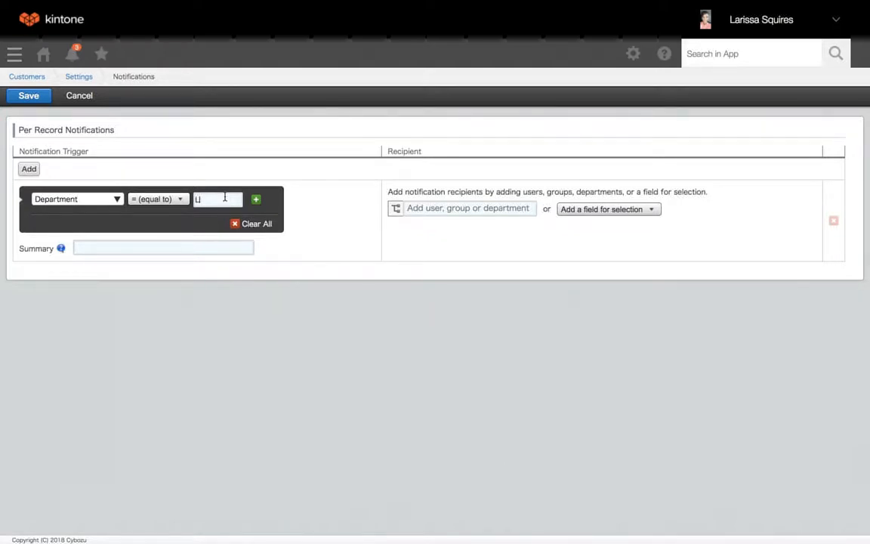
pyautogui.write('egal')
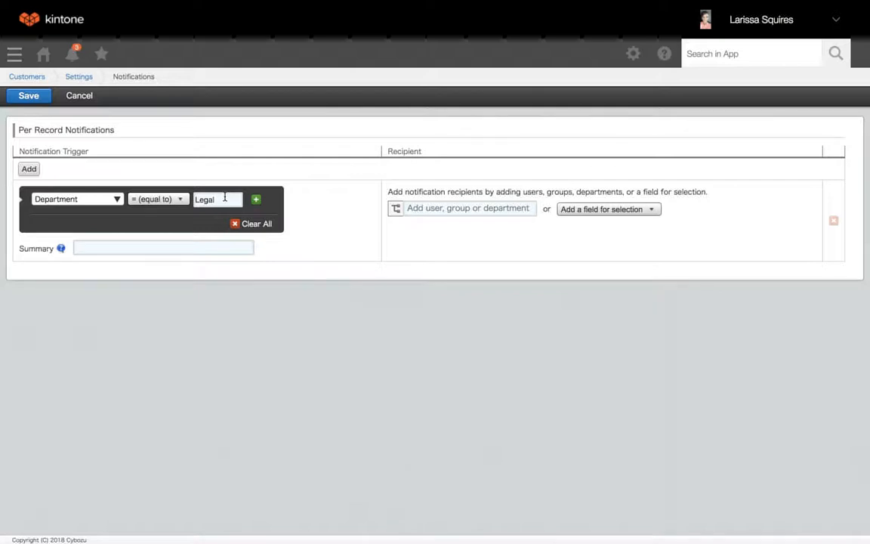
pyautogui.moveTo(297, 220)
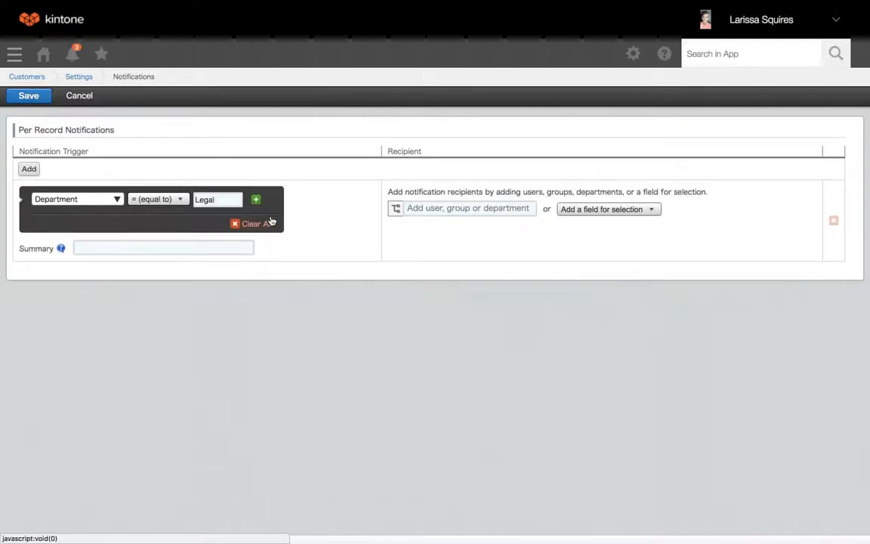
pyautogui.moveTo(328, 236)
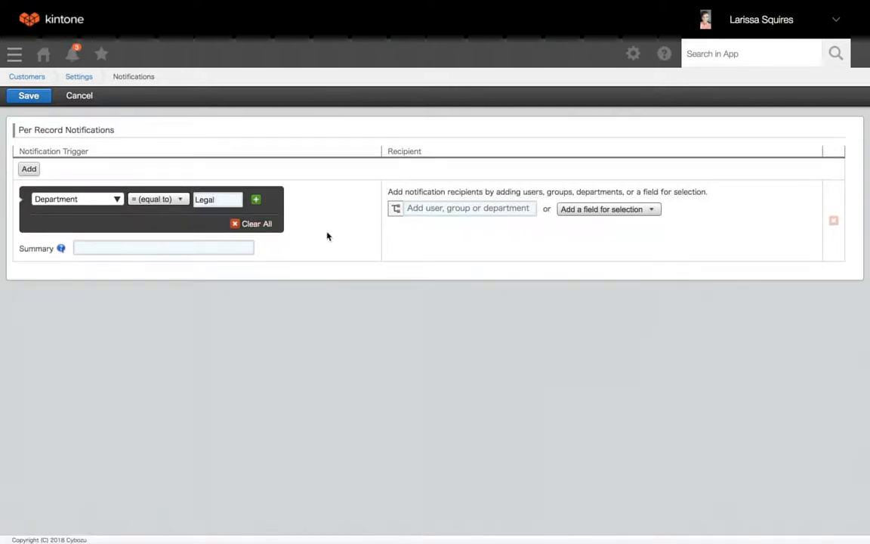
# Step: Enter 'Notice: Legal Dept.' as the Legal trigger's summary
pyautogui.click(163, 248)
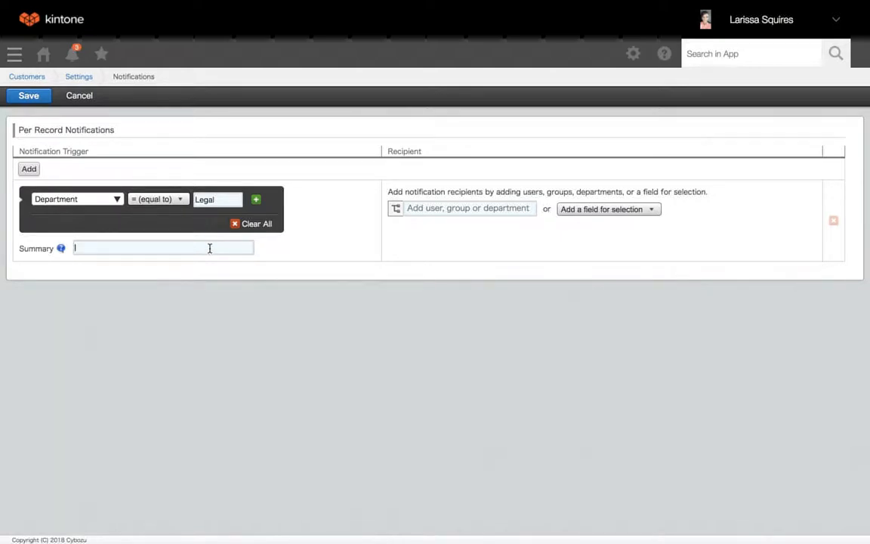
pyautogui.write('Notice: Legal Dept.')
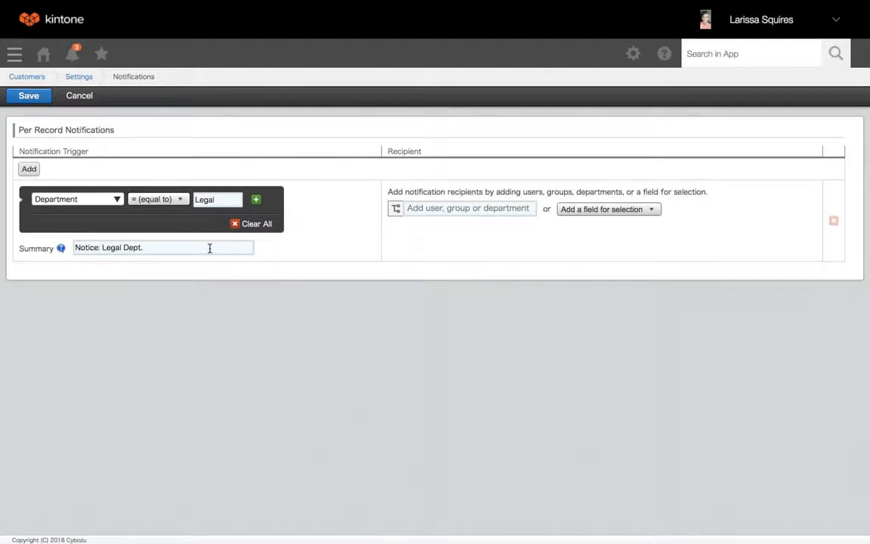
pyautogui.moveTo(469, 208)
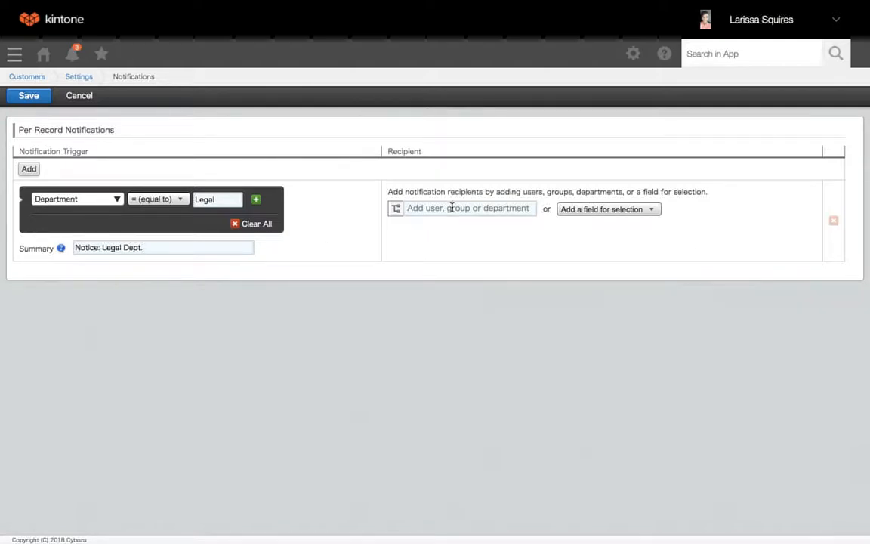
# Step: Search users for 'lari' and add the matching user as the recipient
pyautogui.click(468, 208)
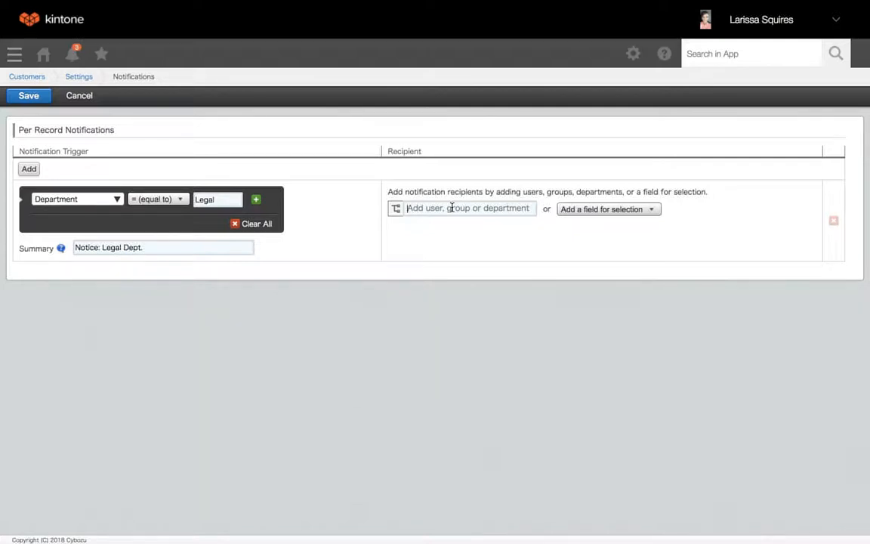
pyautogui.click(609, 210)
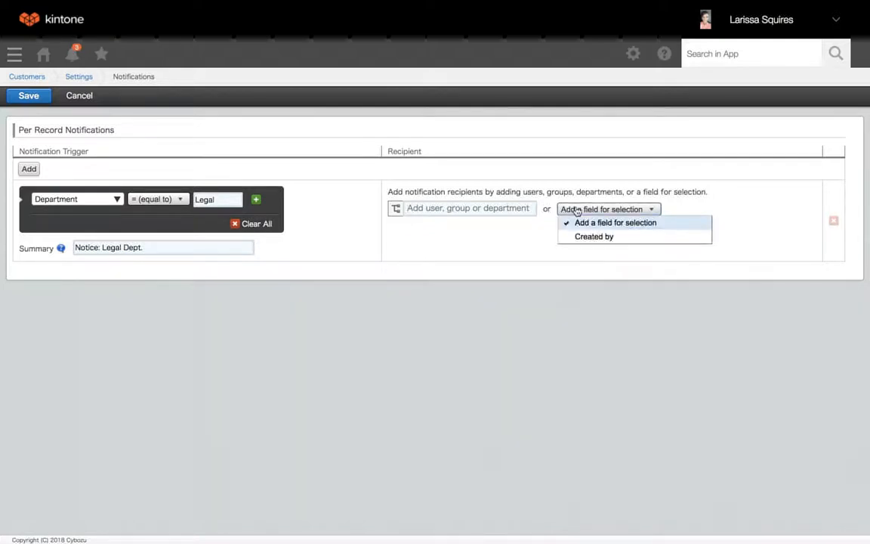
pyautogui.click(469, 208)
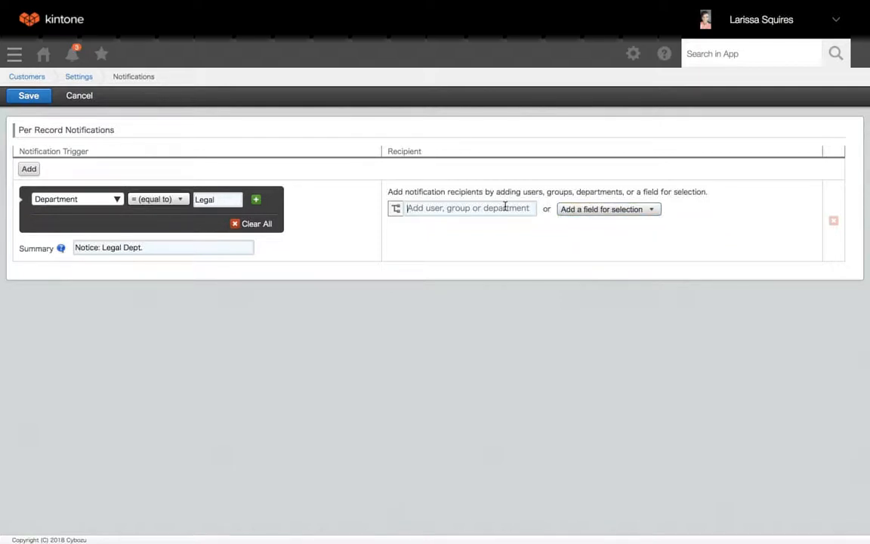
pyautogui.write('lari')
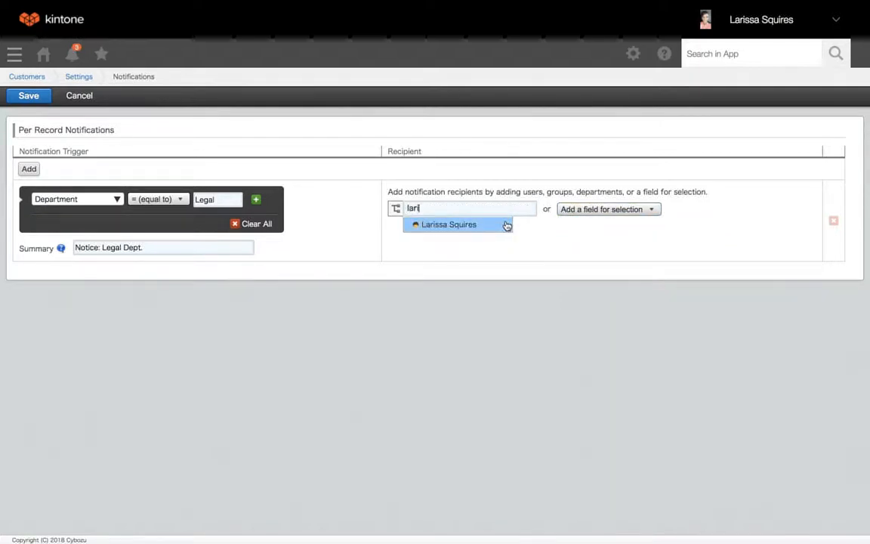
pyautogui.click(449, 225)
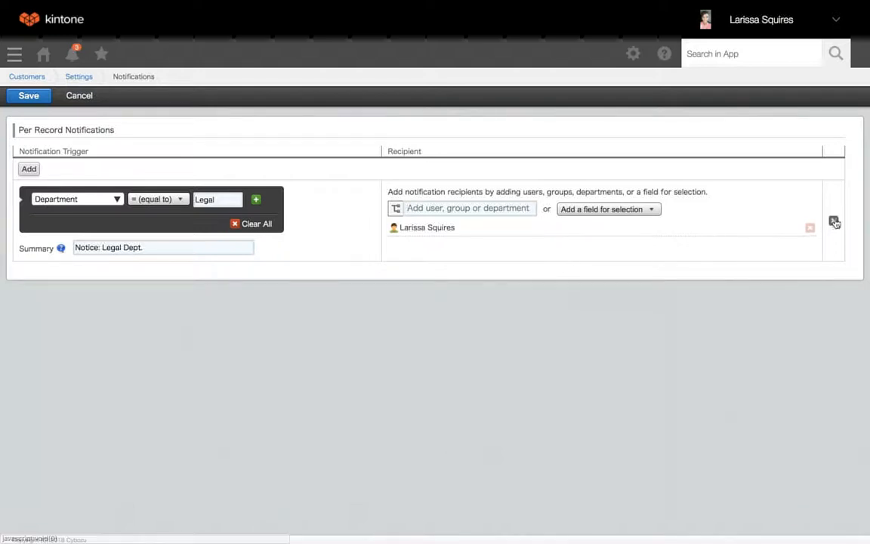
# Step: Delete the Legal rule, save the empty notification list, and update the app
pyautogui.click(834, 222)
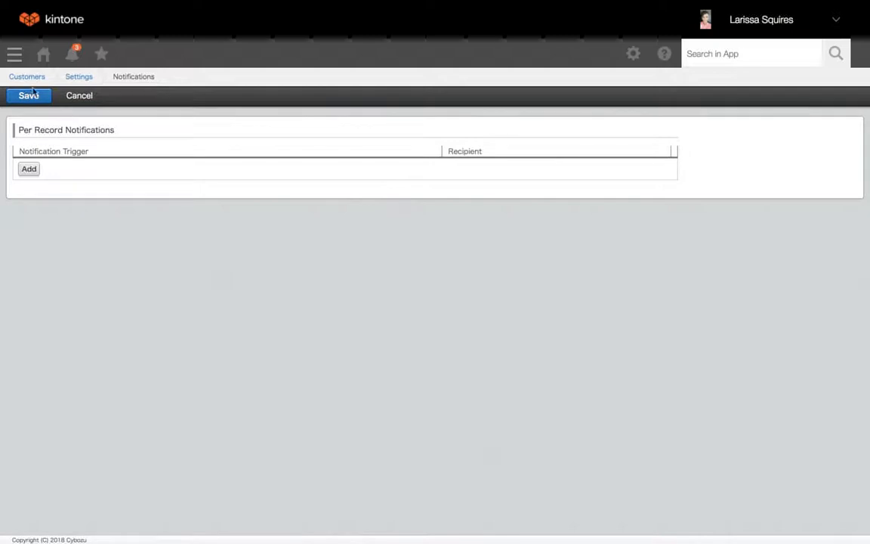
pyautogui.click(28, 95)
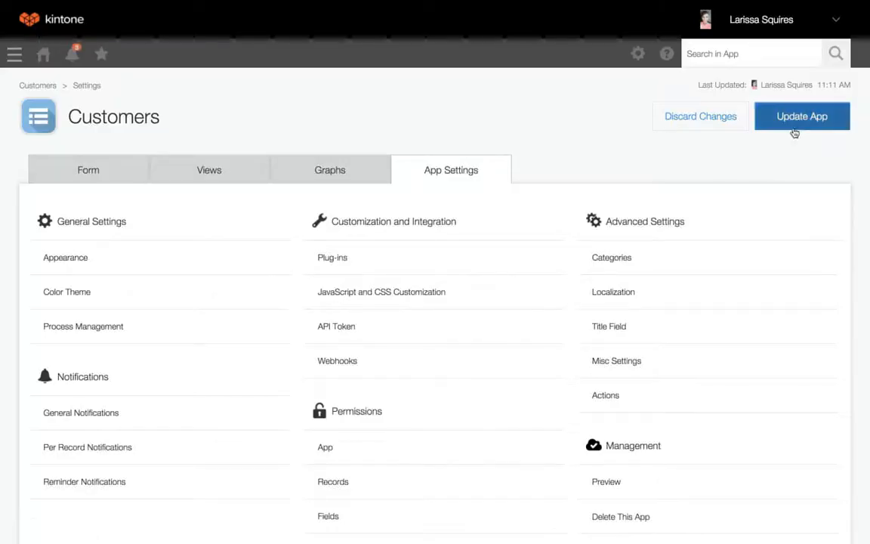
pyautogui.click(802, 116)
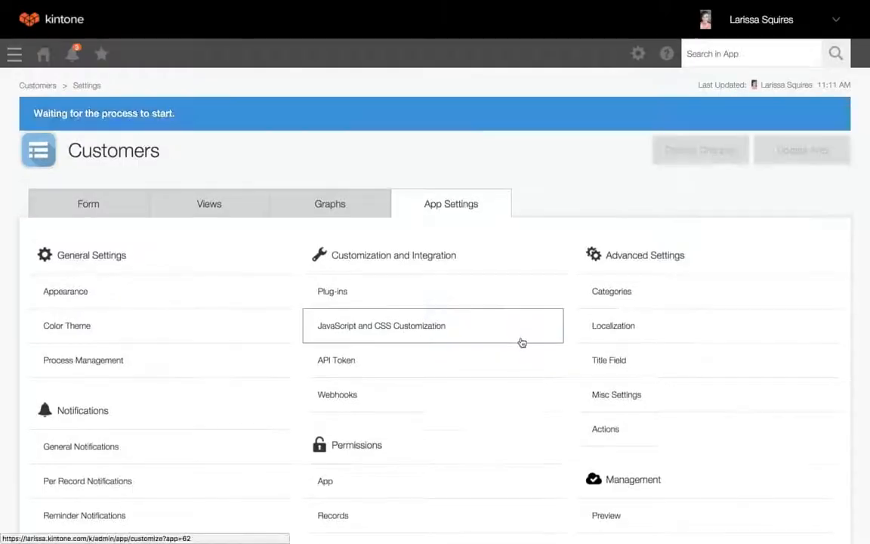